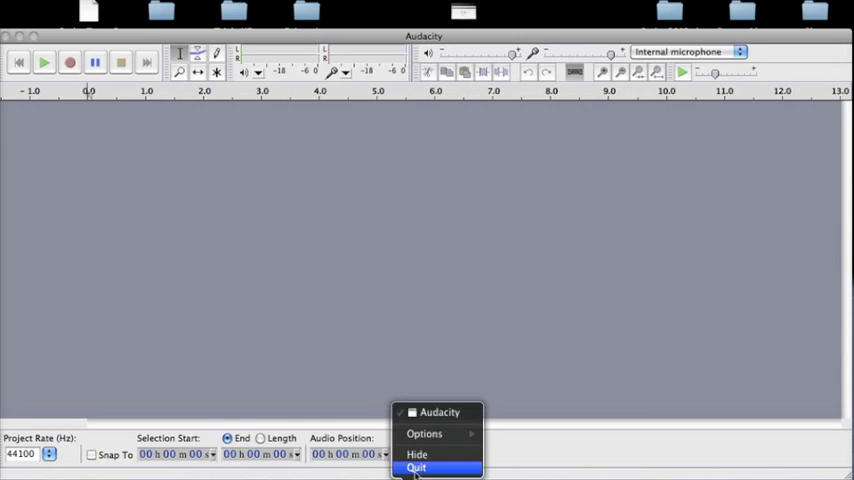
Step: Restart Audacity, dismiss the welcome screen and bring up the File menu with its recent projects
click(416, 466)
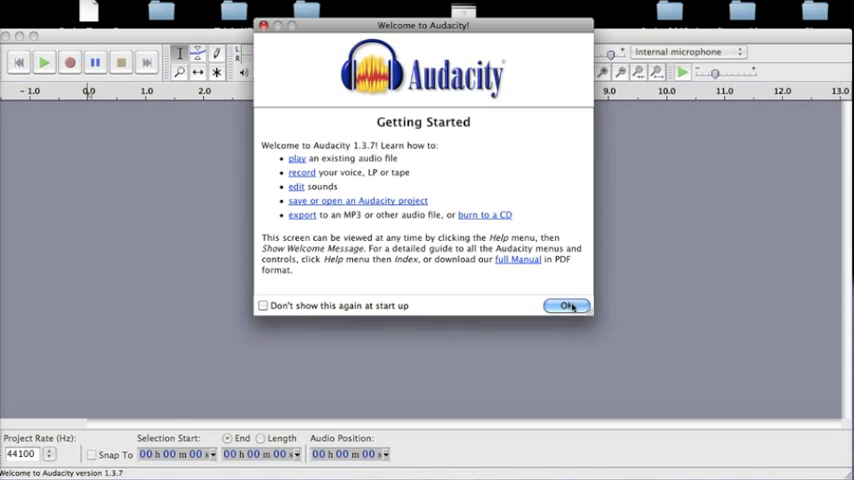
click(564, 304)
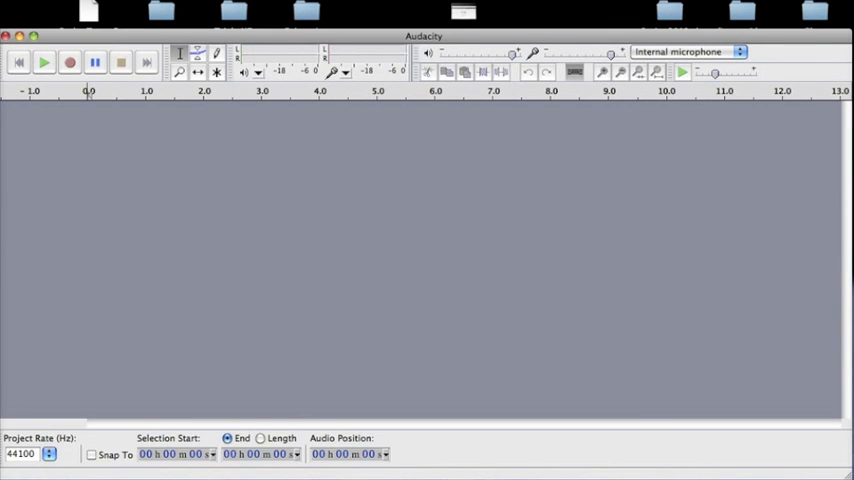
click(90, 8)
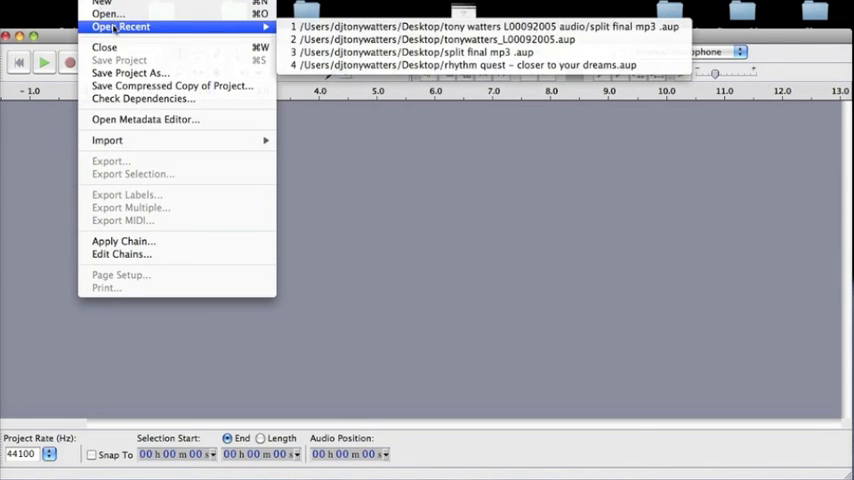
mouse_move(110, 16)
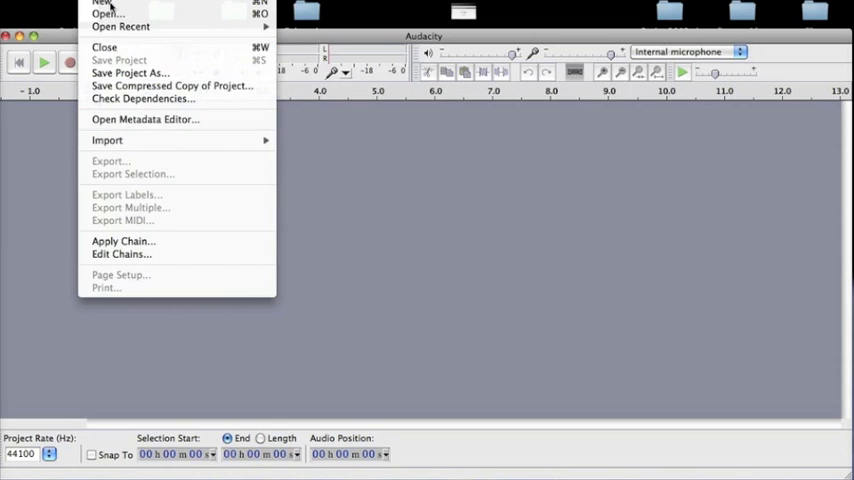
mouse_move(110, 4)
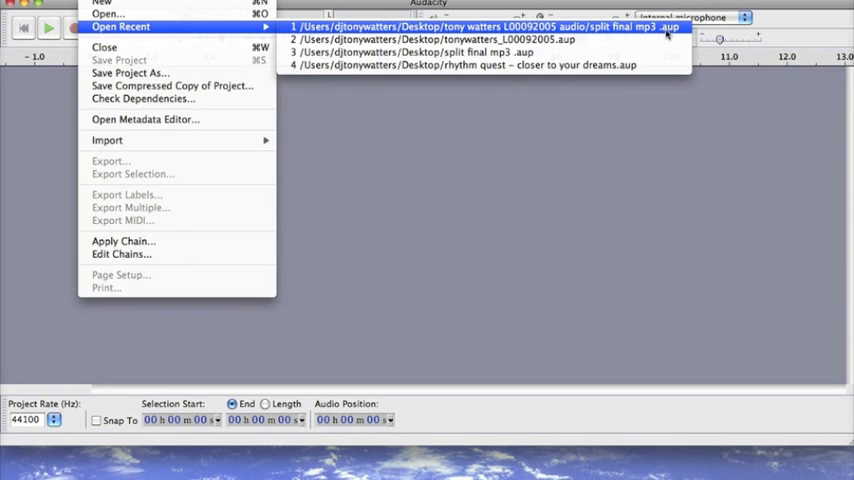
mouse_move(176, 40)
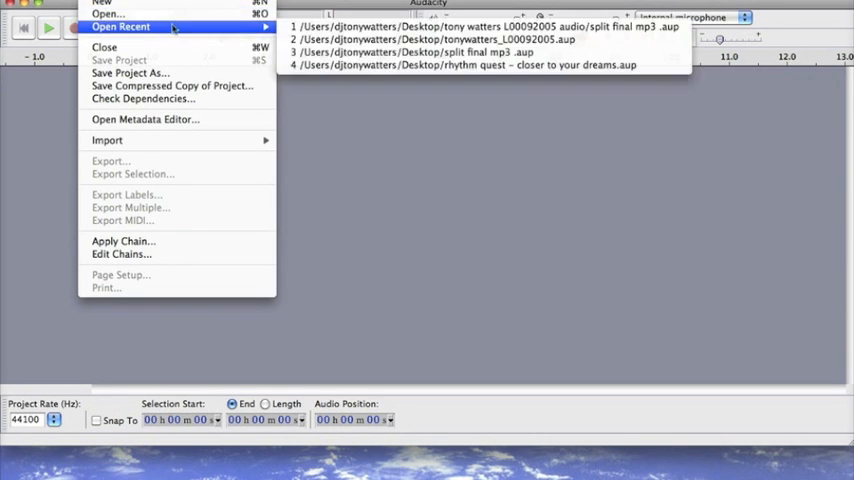
mouse_move(110, 8)
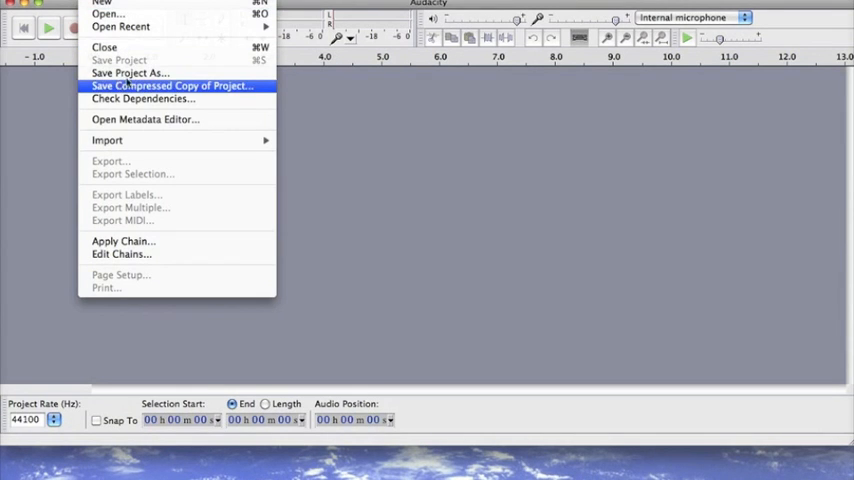
mouse_move(130, 30)
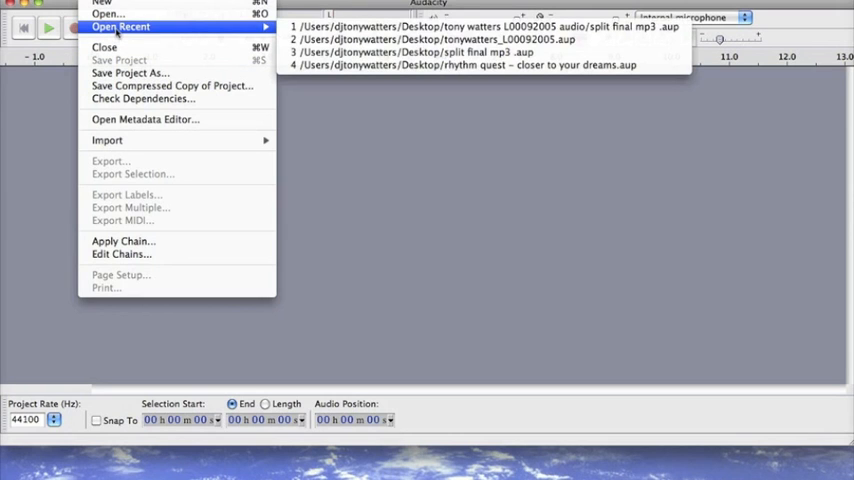
mouse_move(104, 12)
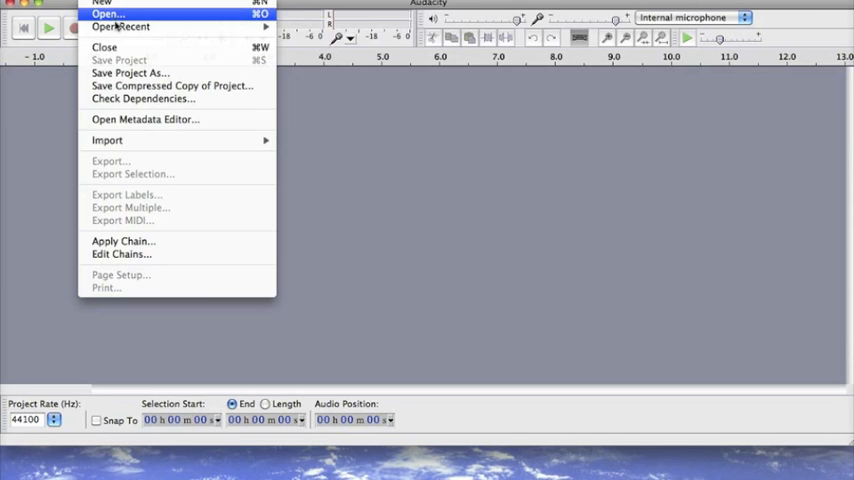
mouse_move(128, 30)
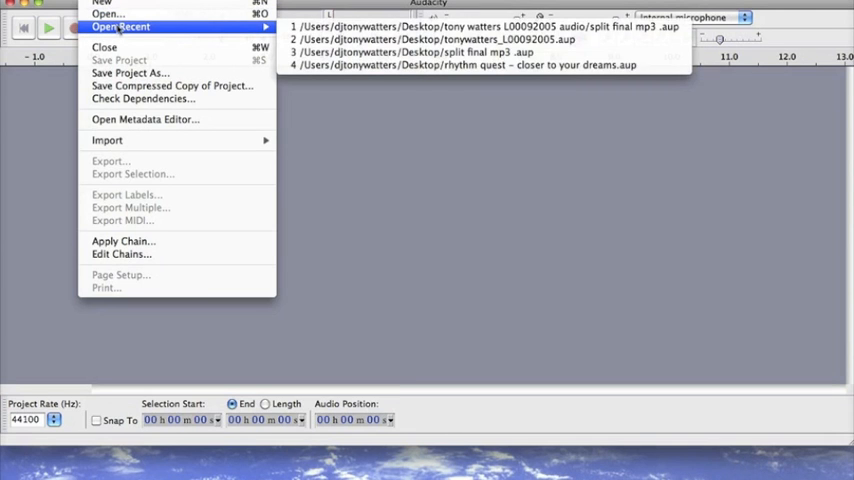
mouse_move(484, 30)
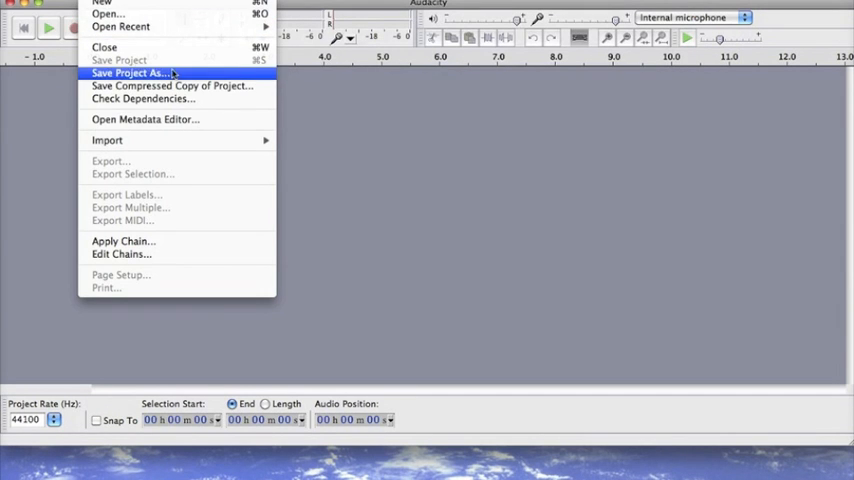
mouse_move(108, 140)
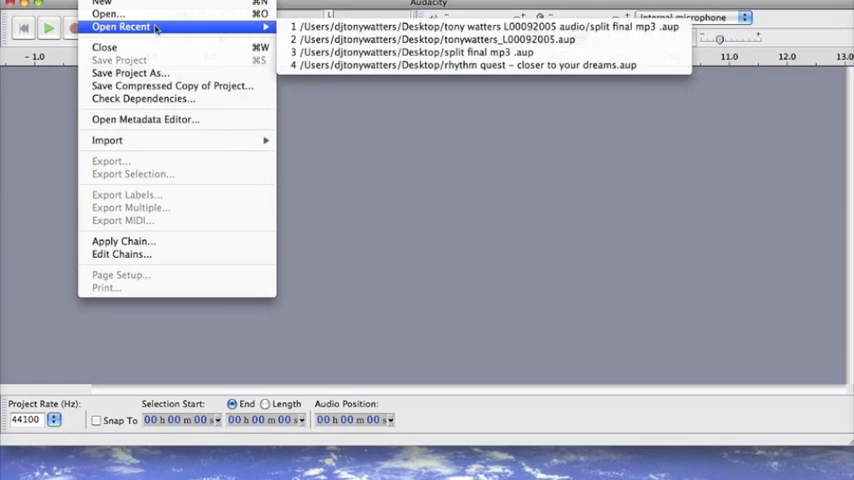
mouse_move(464, 24)
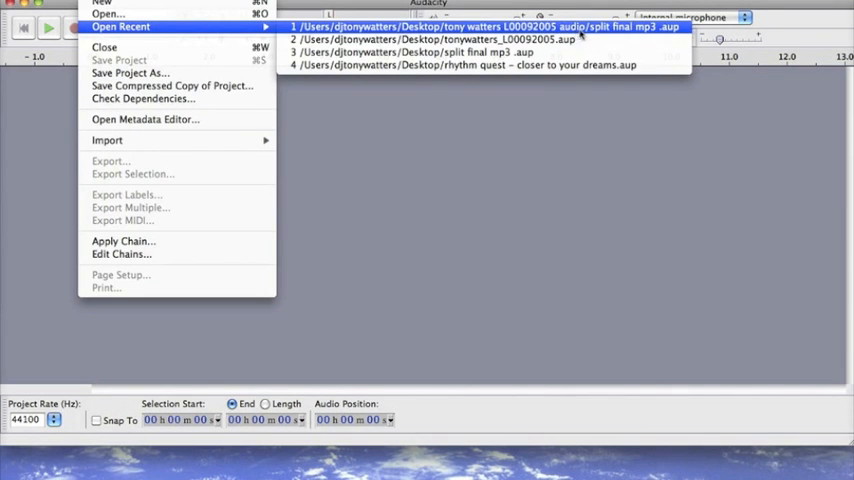
mouse_move(660, 30)
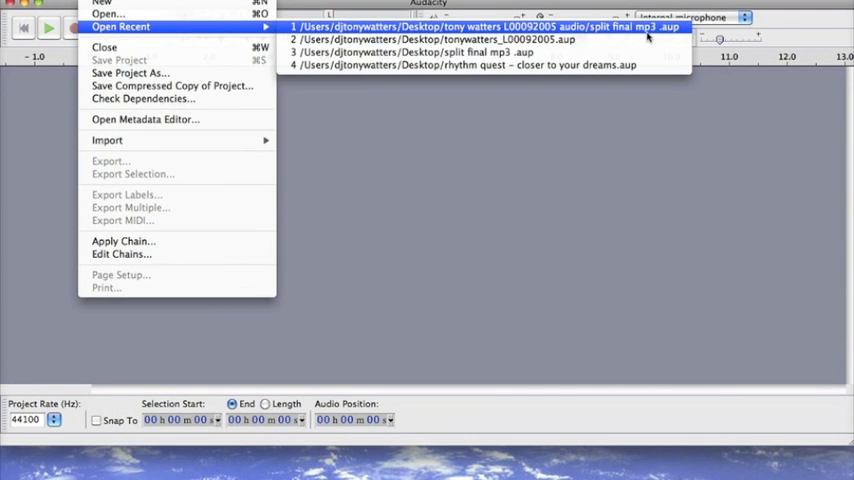